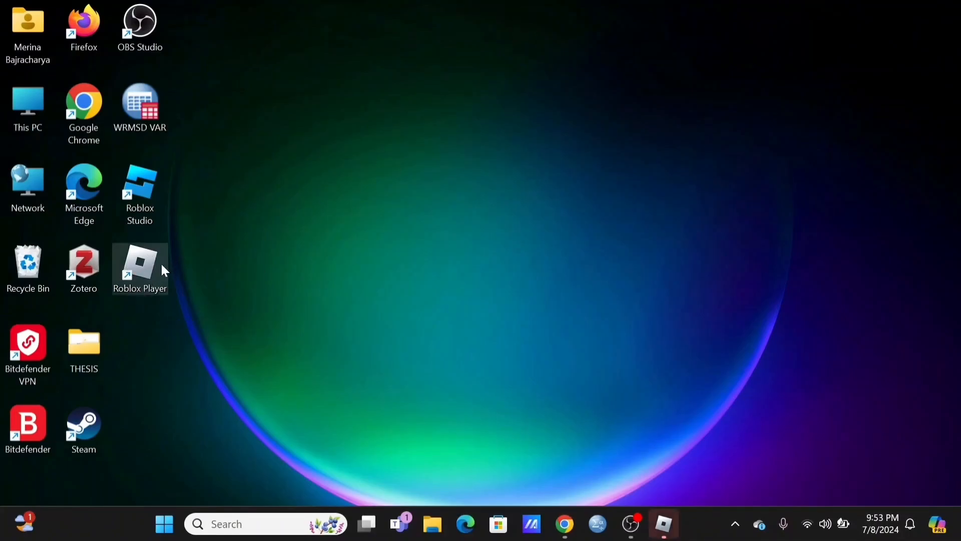
{"action": "mouse_move", "coordinate": [549, 410]}
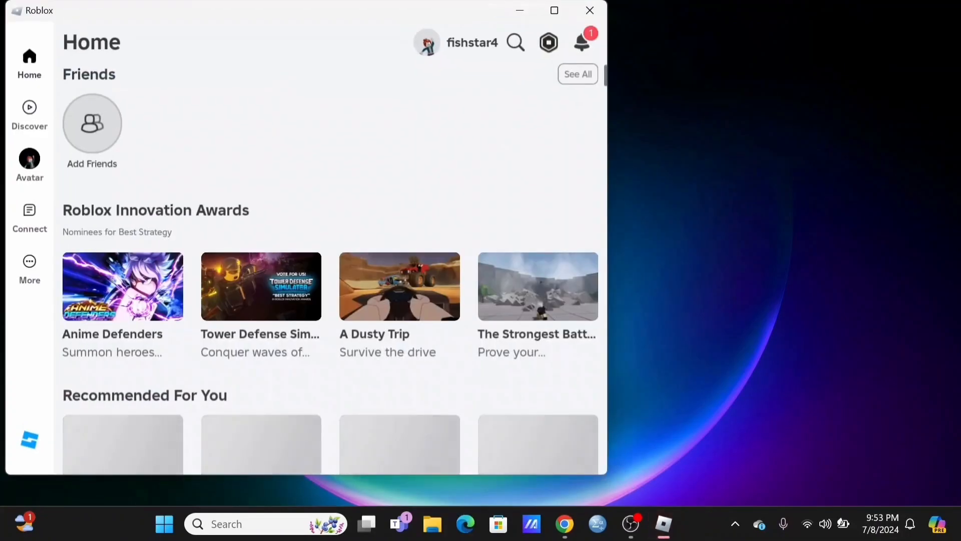
Step: Maximize Roblox and browse down the Home page to the game tiles
{"action": "left_click", "coordinate": [553, 11]}
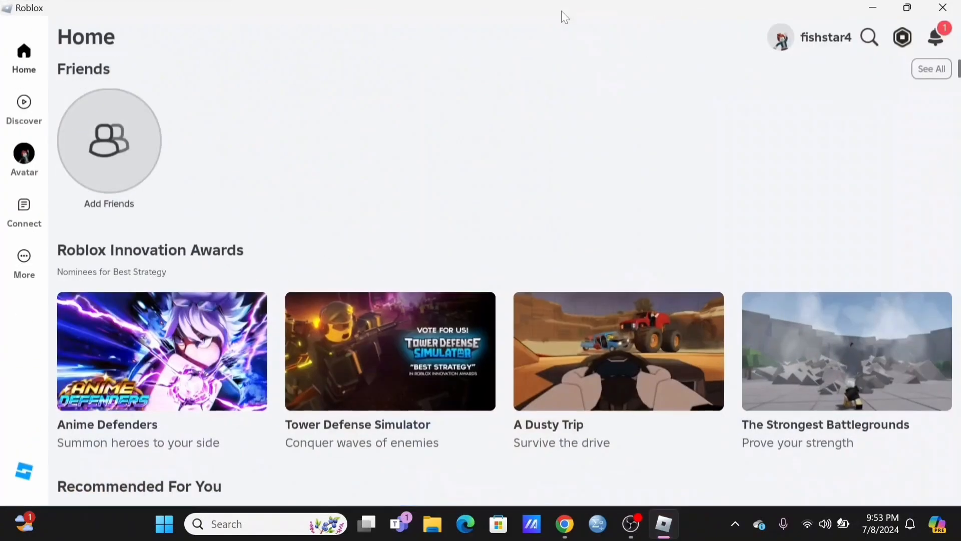
{"action": "scroll", "scroll_direction": "down", "scroll_amount": 3}
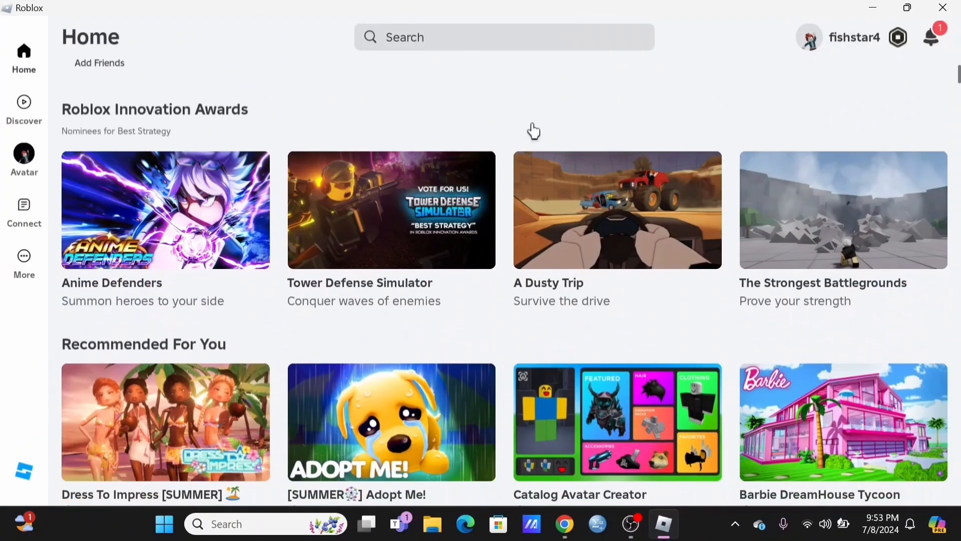
{"action": "scroll", "scroll_direction": "down", "scroll_amount": 3}
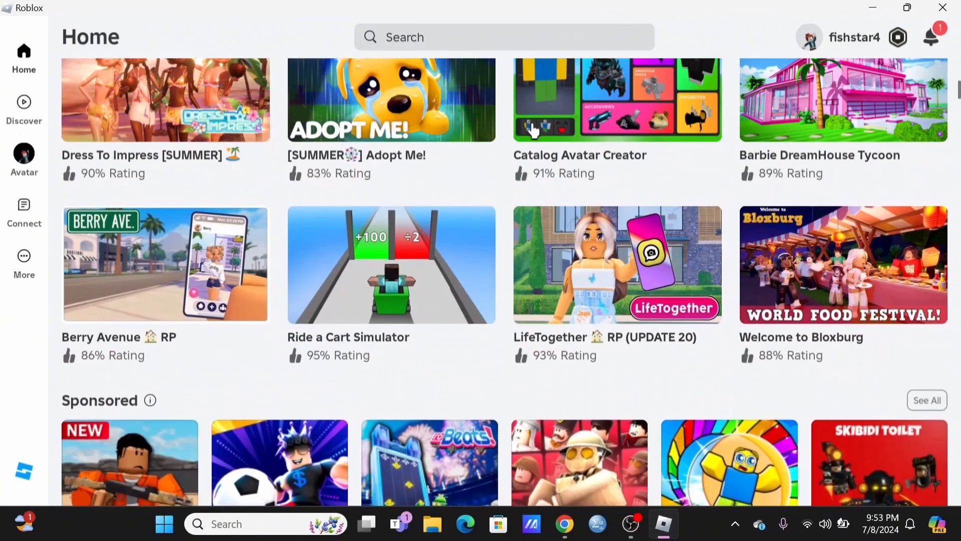
{"action": "scroll", "scroll_direction": "down", "scroll_amount": 3}
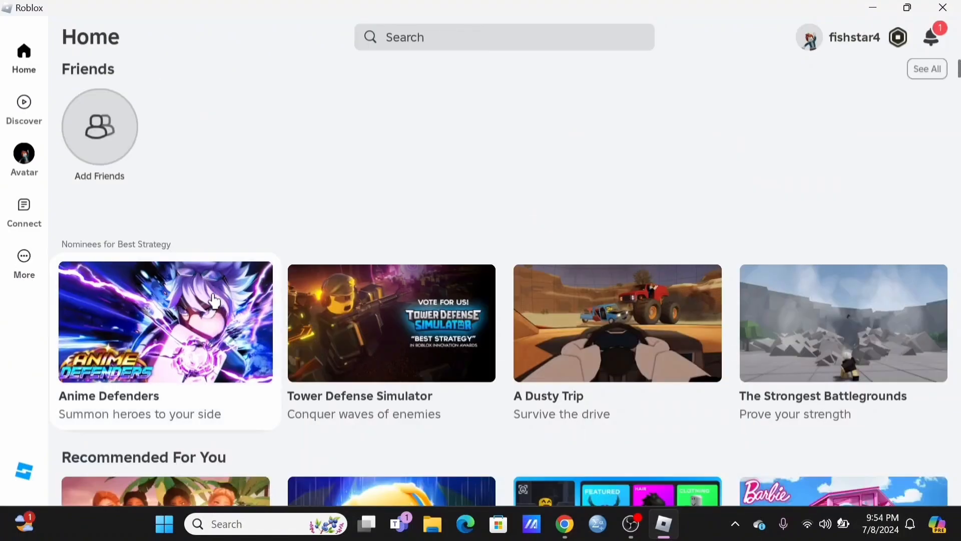
Step: Go to the Anime Defenders [SUMMER] game page and view its ratings, server size and passes
{"action": "left_click", "coordinate": [165, 321]}
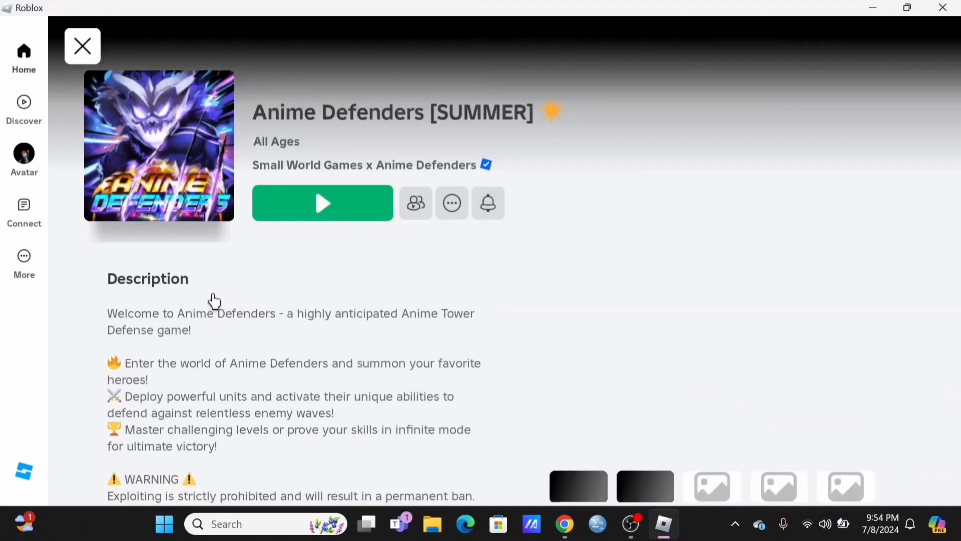
{"action": "scroll", "scroll_direction": "down", "scroll_amount": 3}
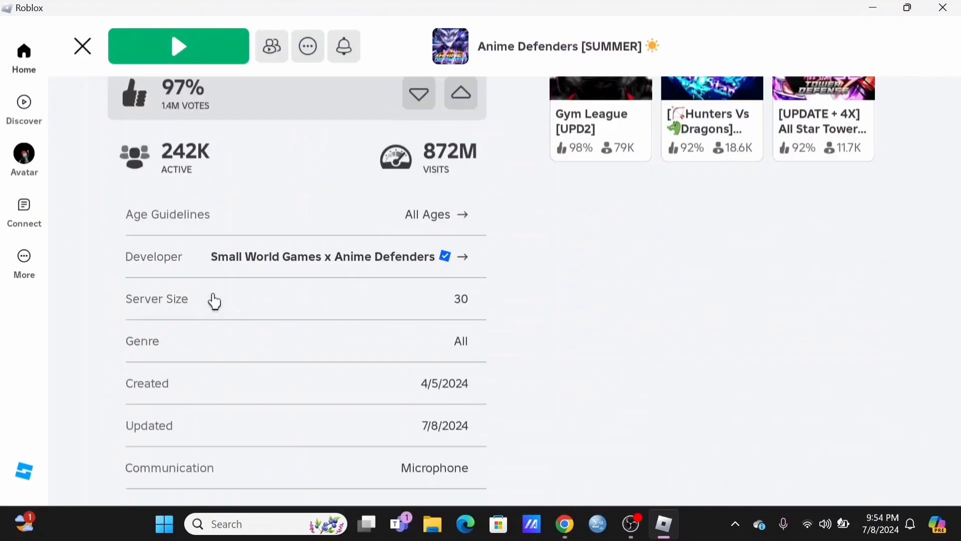
{"action": "scroll", "scroll_direction": "down", "scroll_amount": 3}
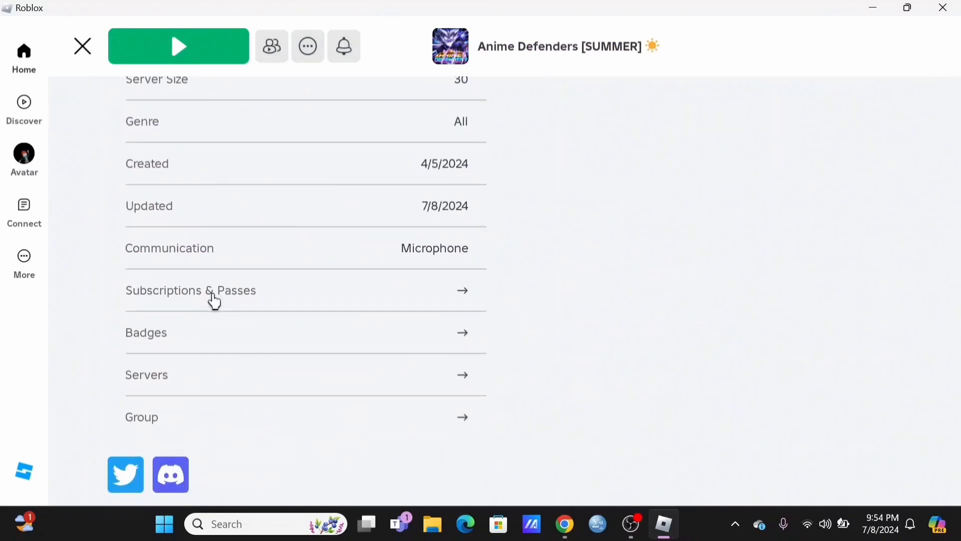
Step: Show the Servers list and review the Private, Friends' and Other Servers sections with full 30-player servers
{"action": "left_click", "coordinate": [178, 46]}
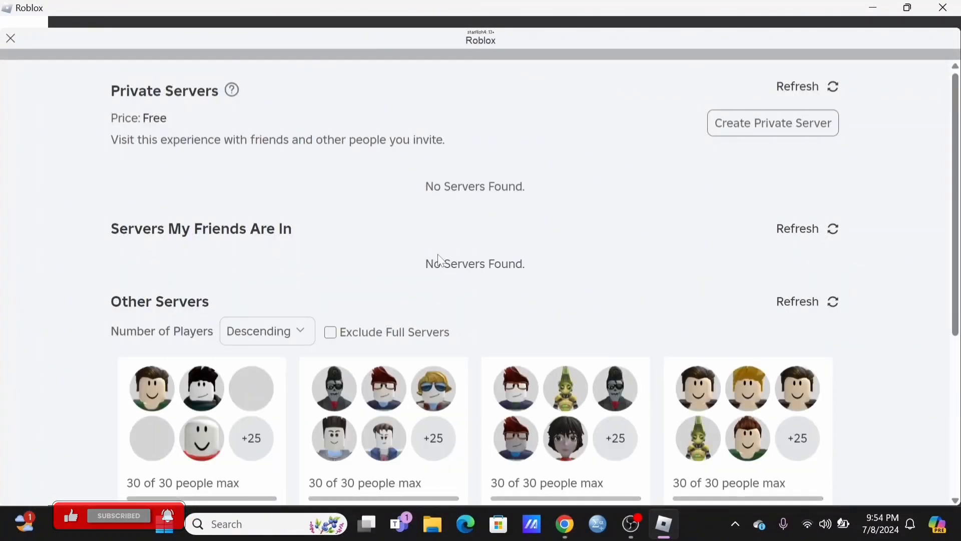
{"action": "scroll", "scroll_direction": "down", "scroll_amount": 3}
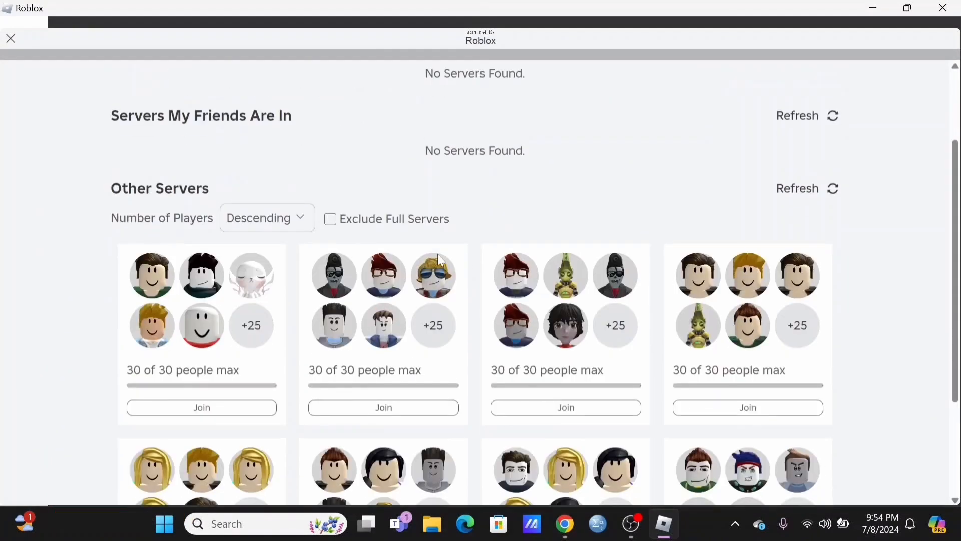
{"action": "scroll", "scroll_direction": "down", "scroll_amount": 3}
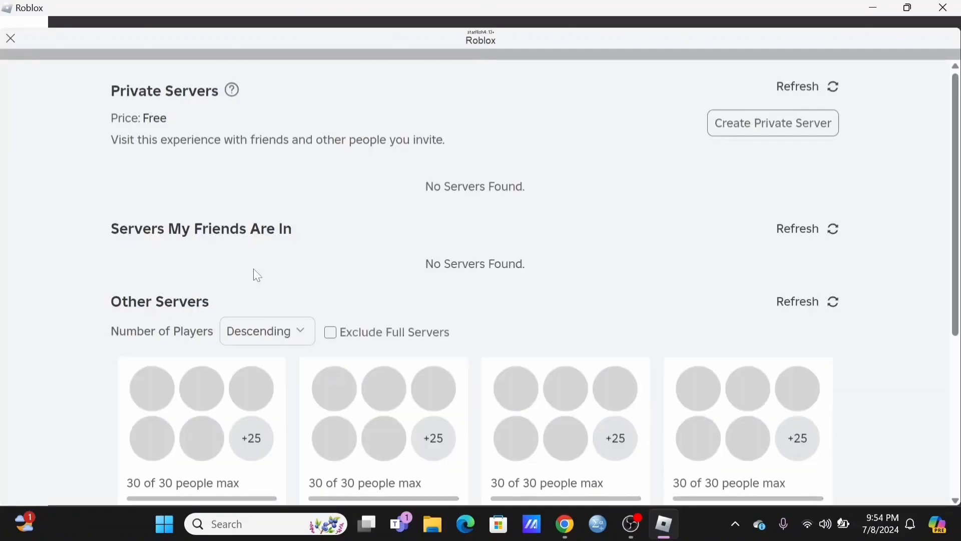
{"action": "scroll", "scroll_direction": "down", "scroll_amount": 3}
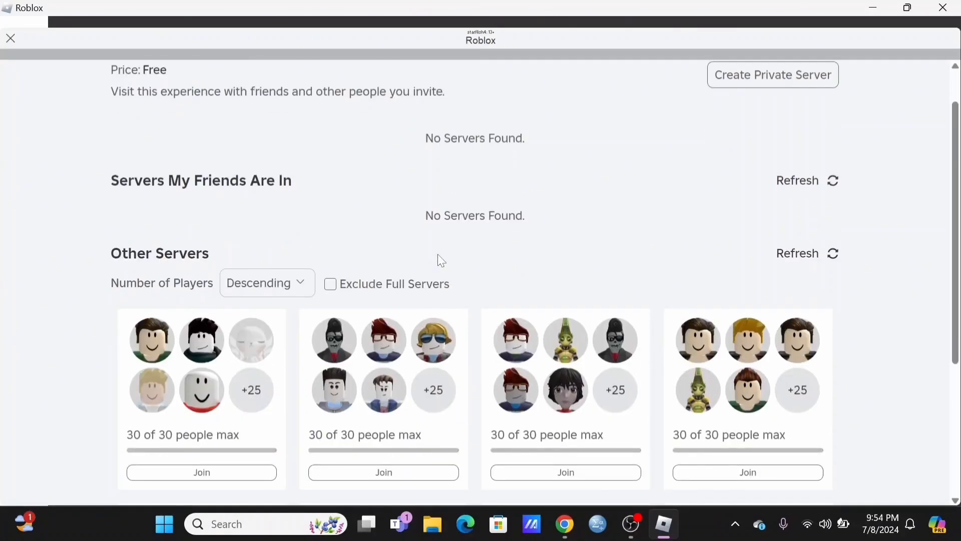
{"action": "scroll", "scroll_direction": "down", "scroll_amount": 3}
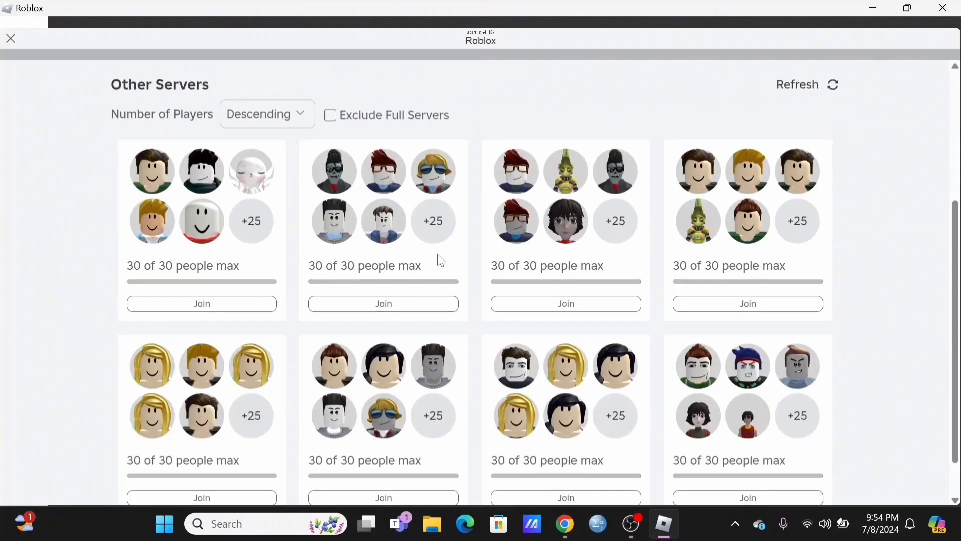
{"action": "scroll", "scroll_direction": "up", "scroll_amount": 3}
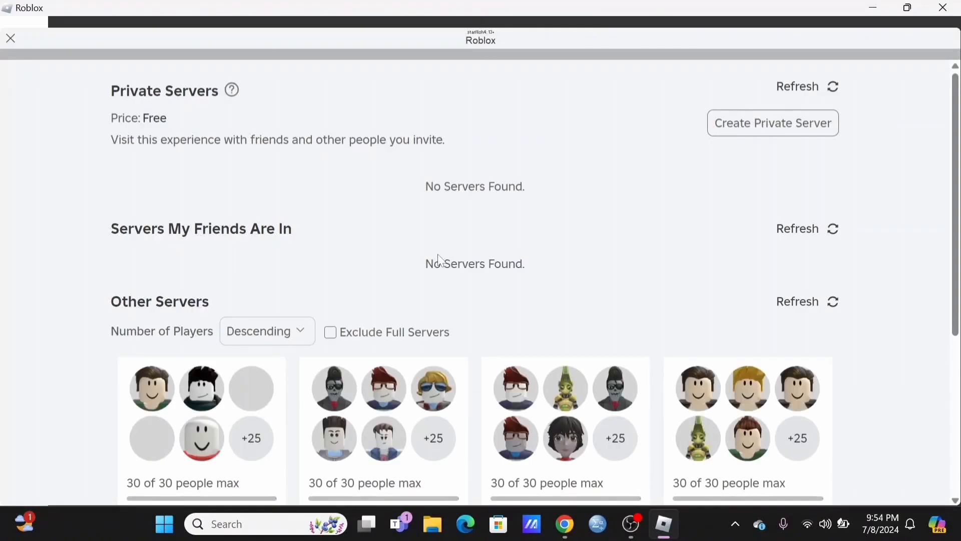
{"action": "scroll", "scroll_direction": "down", "scroll_amount": 3}
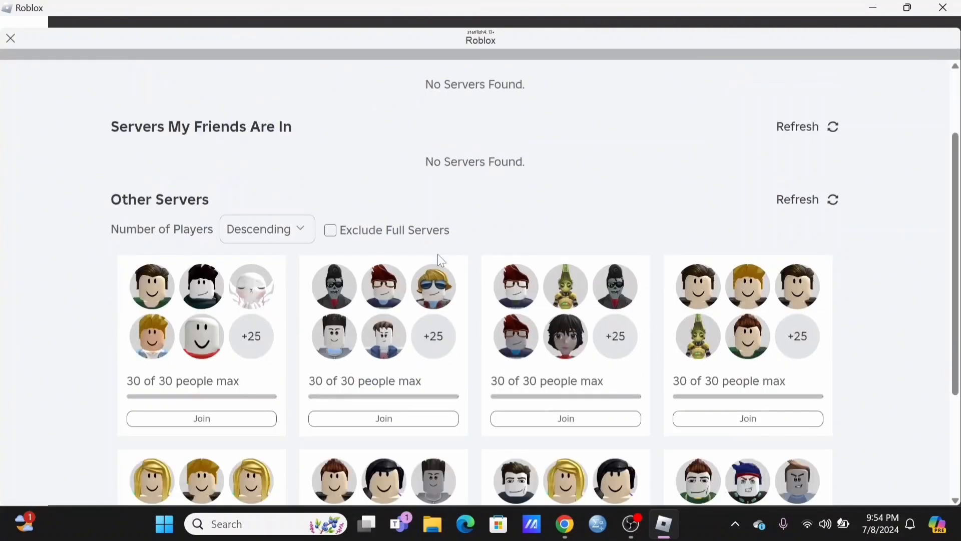